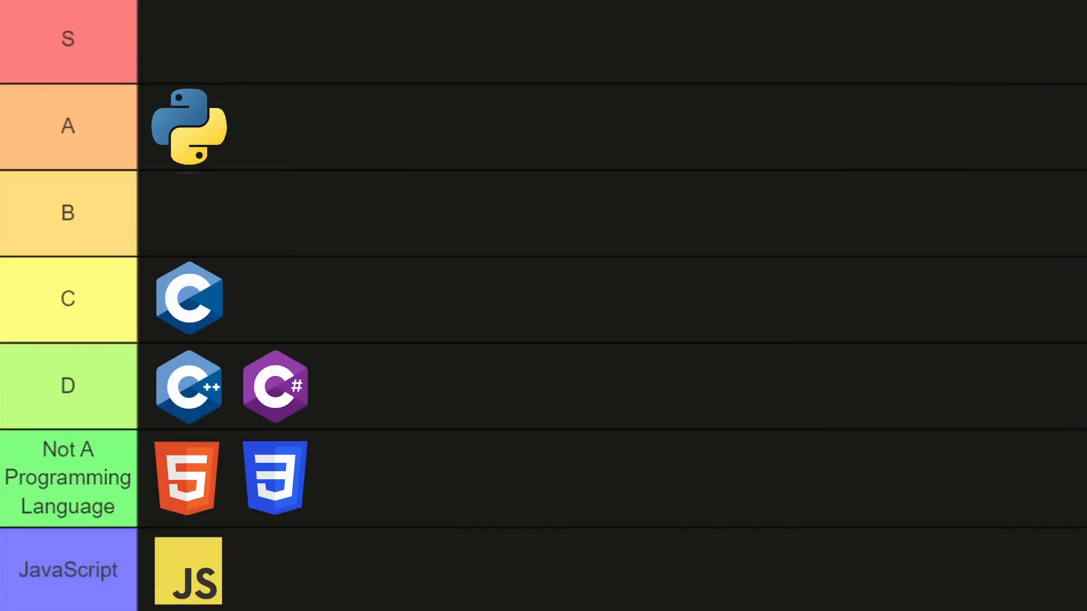
Place the Brainfuck brain logo into the B tier row
left_click(187, 212)
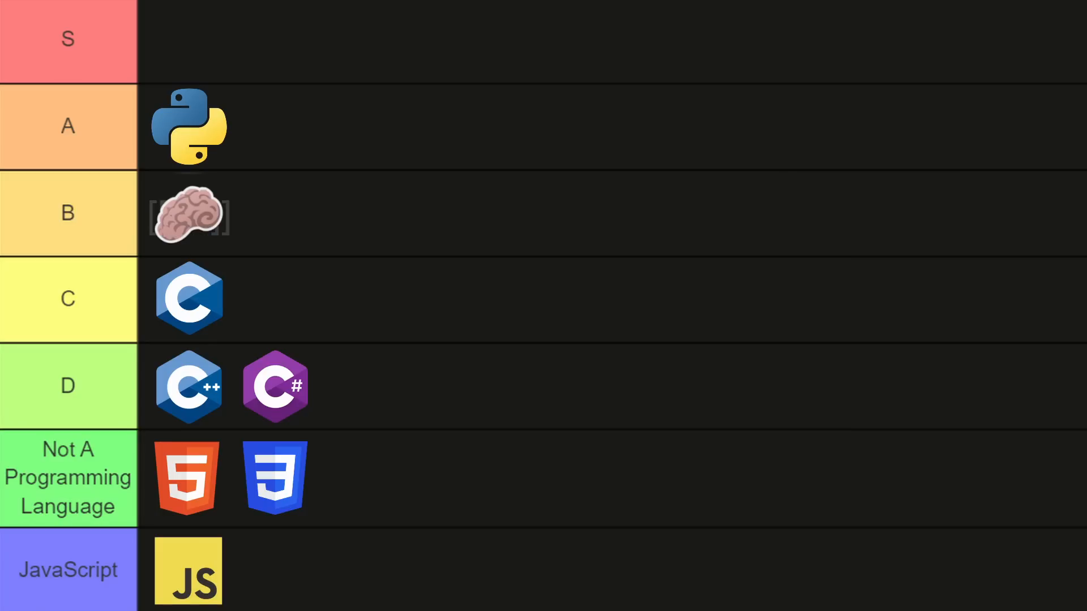